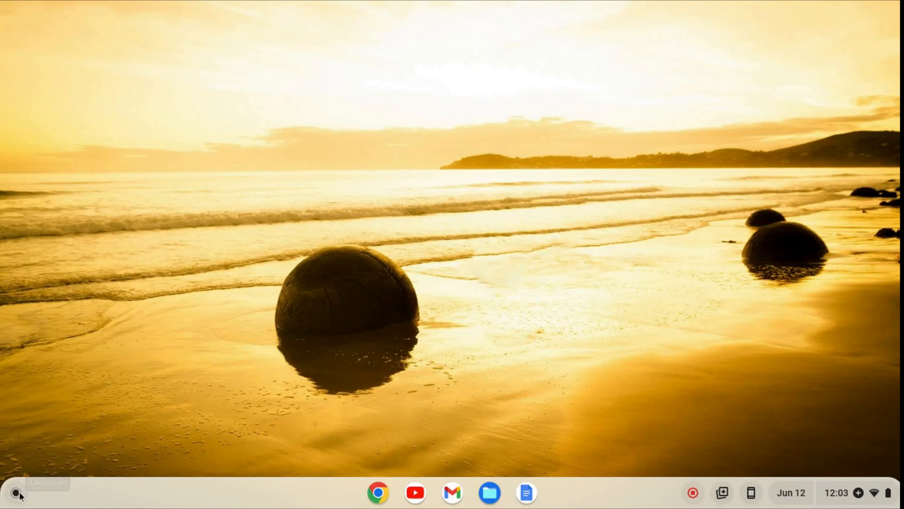
# Reach the Developers options under Advanced in ChromeOS Settings
pyautogui.click(16, 495)
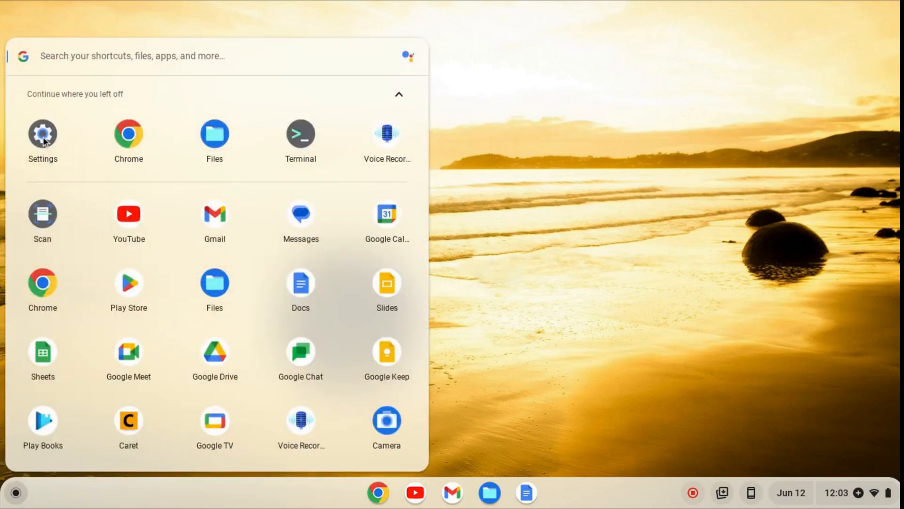
pyautogui.click(42, 133)
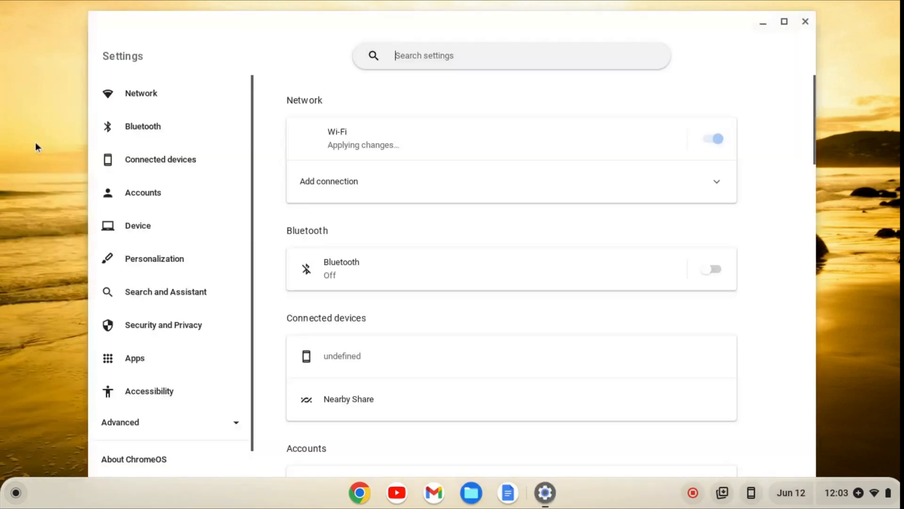
pyautogui.click(711, 268)
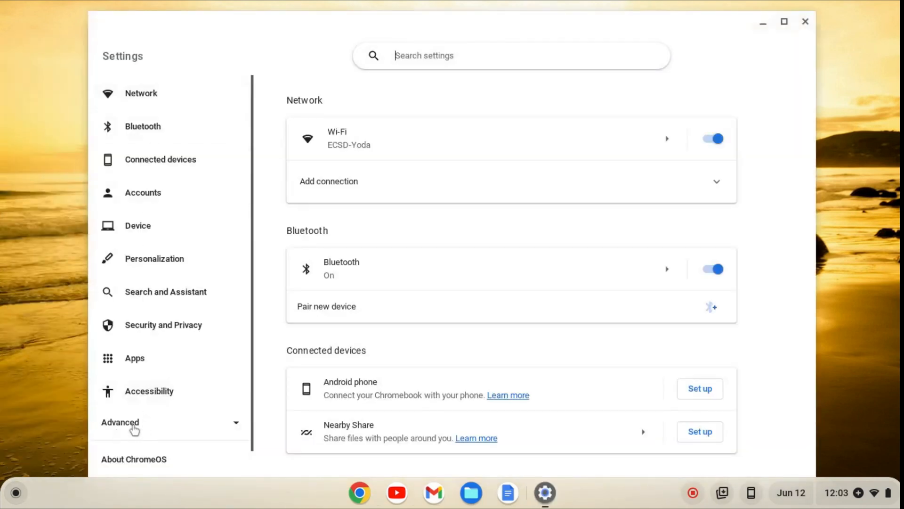
pyautogui.click(120, 422)
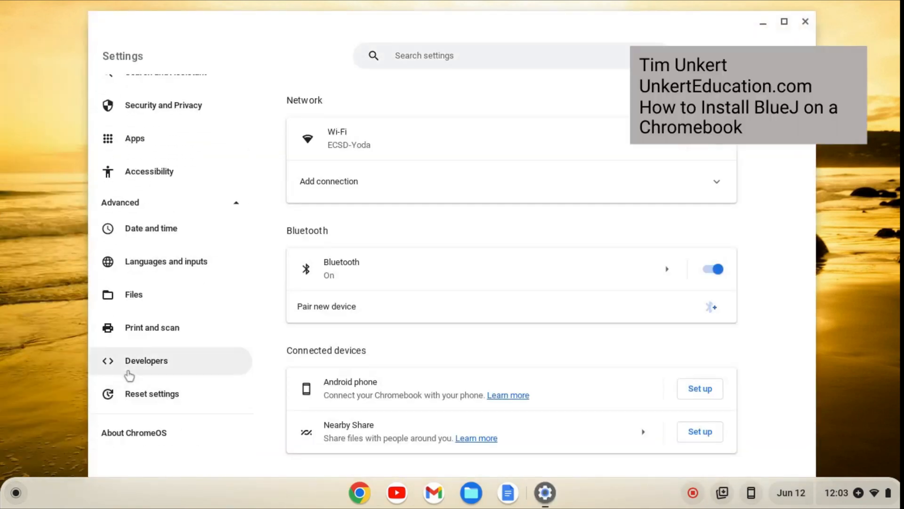
pyautogui.click(146, 359)
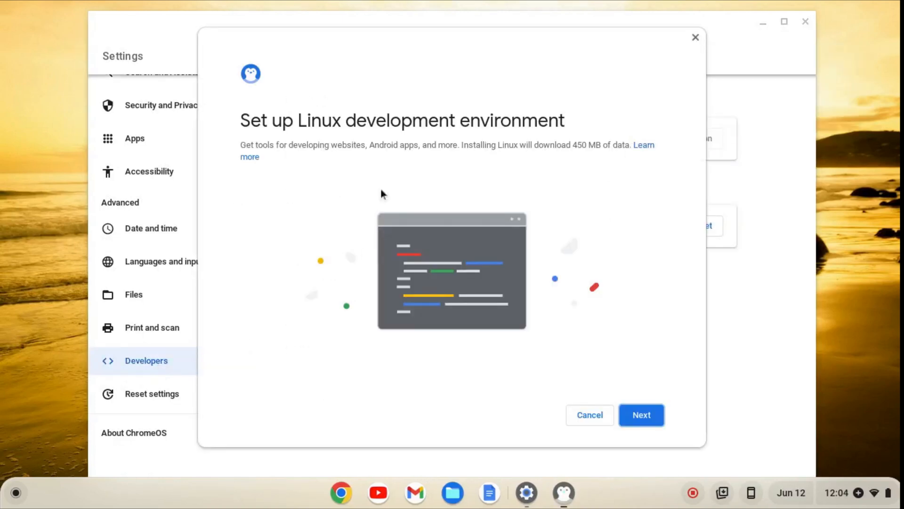
# Turn on the Linux development environment with the recommended disk size and start its install
pyautogui.click(640, 415)
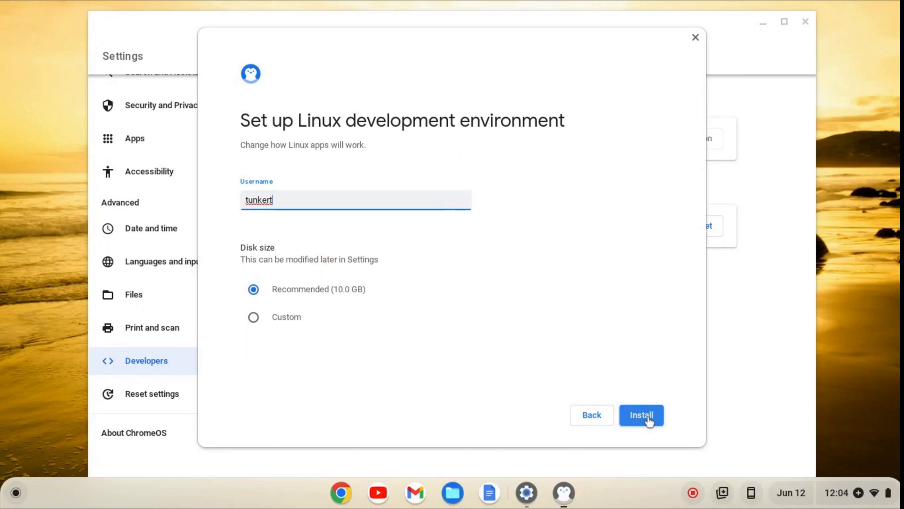
pyautogui.click(640, 414)
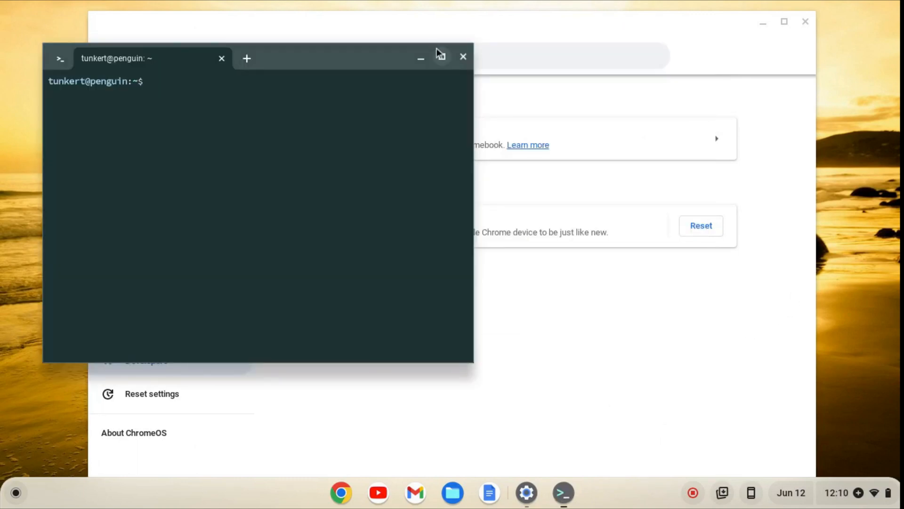
# Run 'sudo apt-get update && sudo apt-get dist-upgrade -y' in the maximised Terminal
pyautogui.click(440, 56)
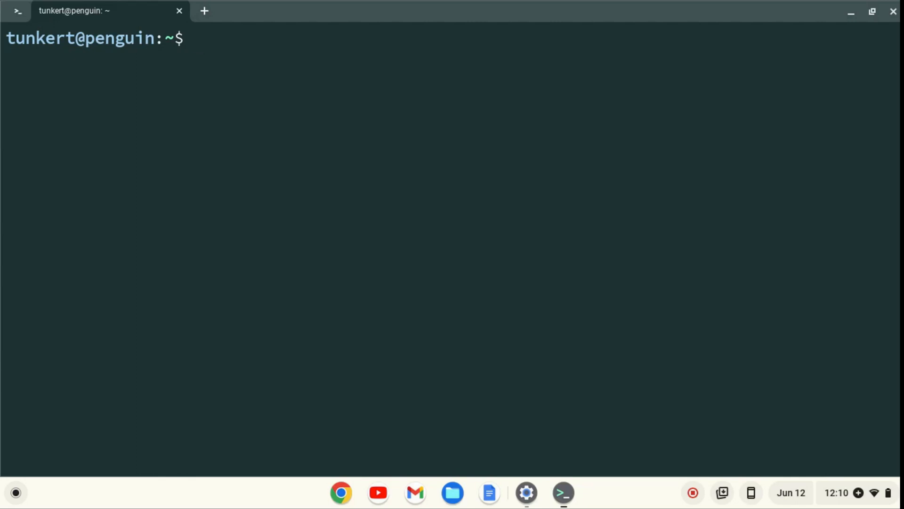
pyautogui.write('sudo apt')
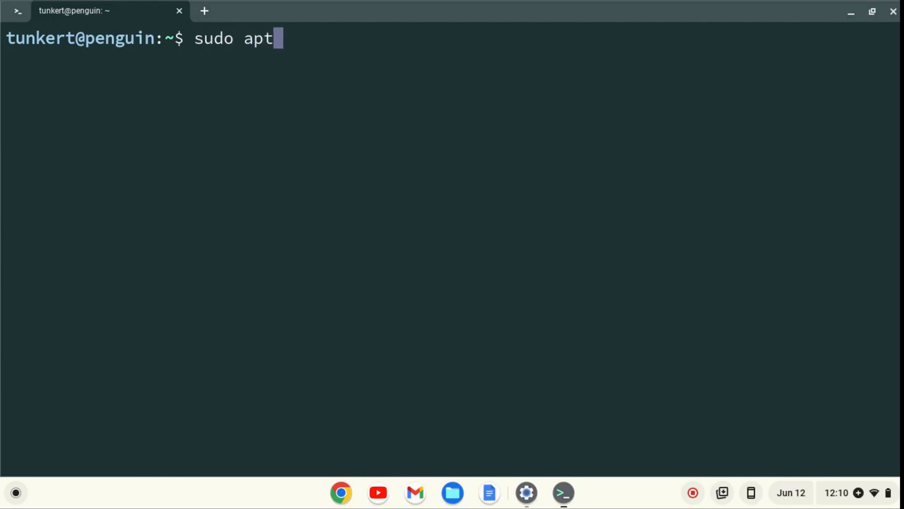
pyautogui.write('-get update &&')
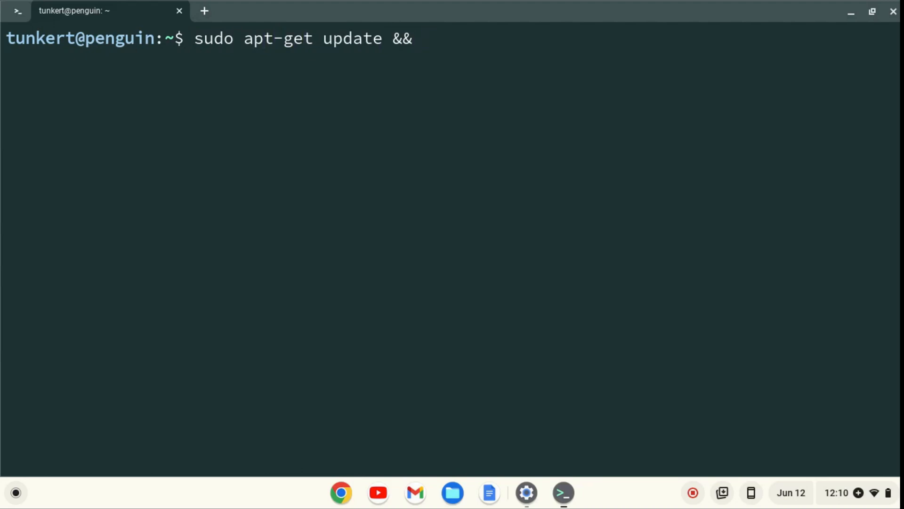
pyautogui.write('sudo')
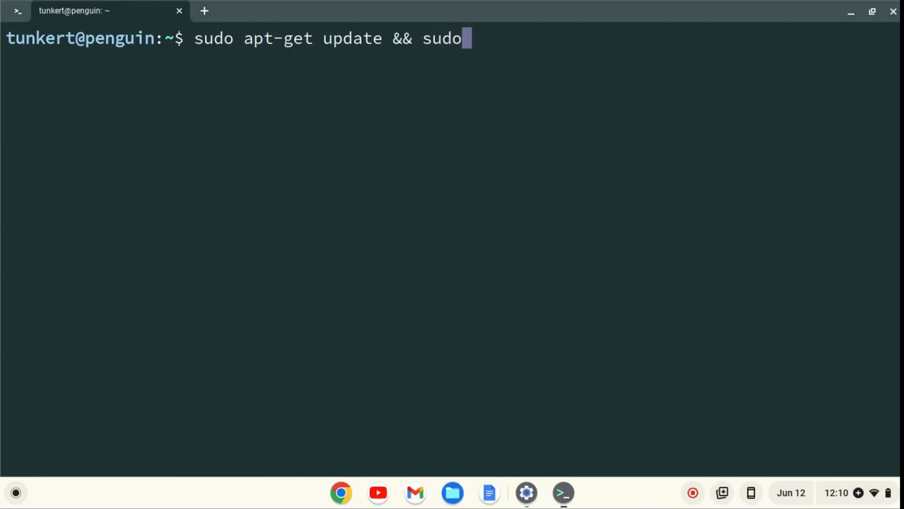
pyautogui.write('apt-get')
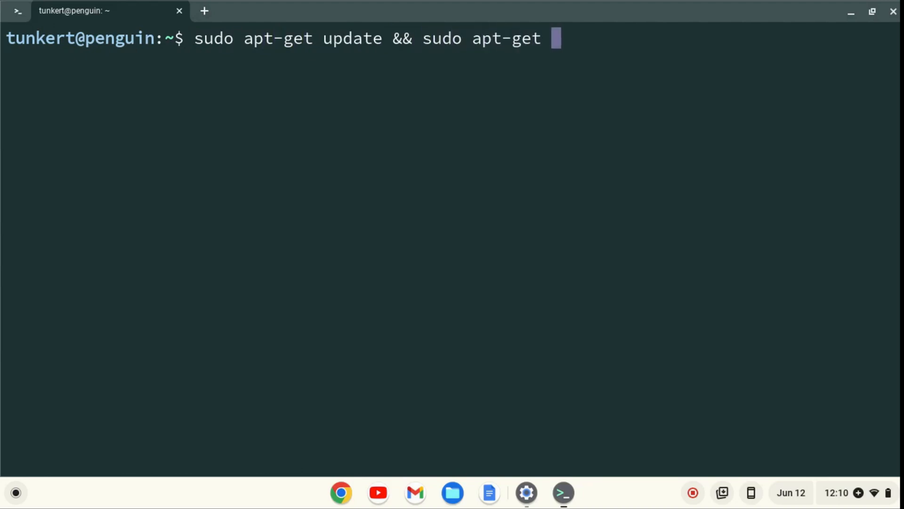
pyautogui.write('dist-g')
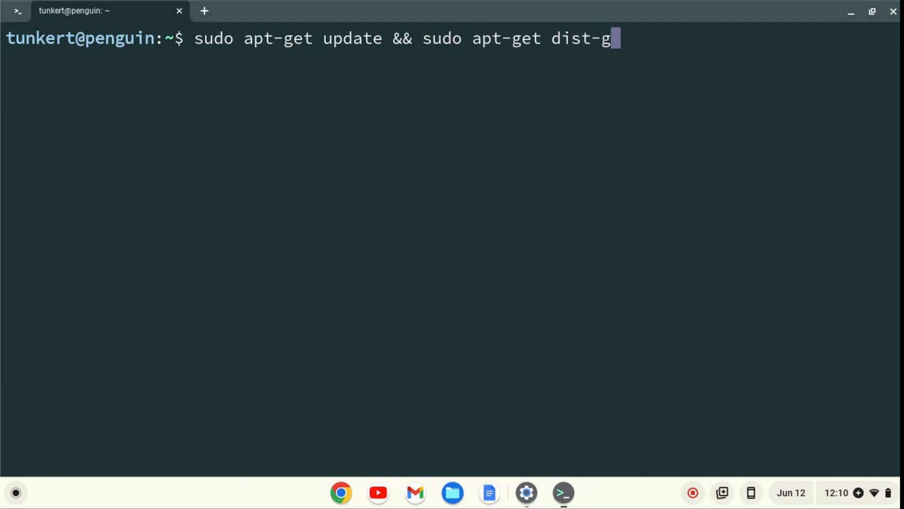
pyautogui.write('upgrade')
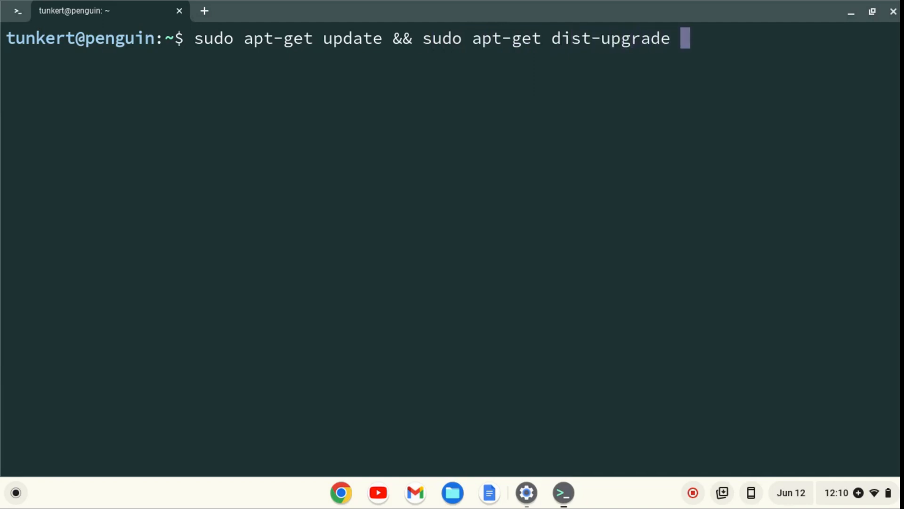
pyautogui.write('-y')
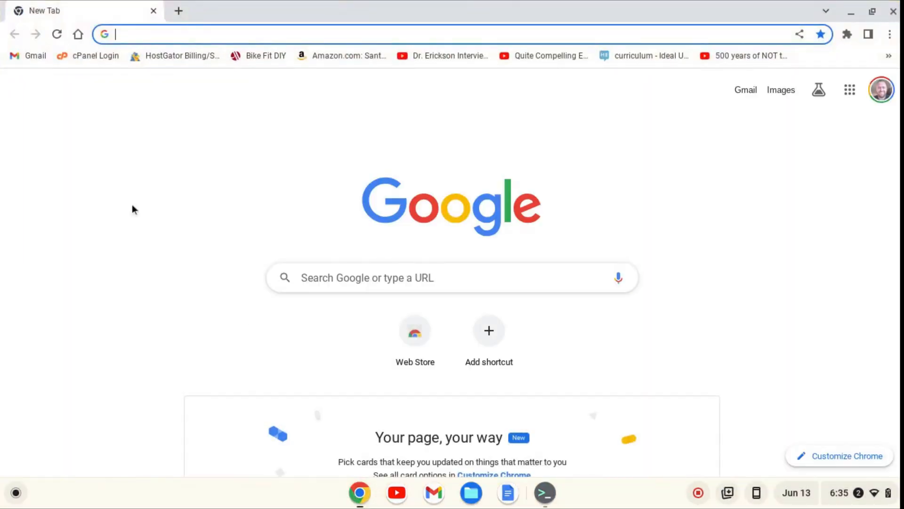
# Search 'bluej.deb file', reach bluej.org's Download and Install section for the Ubuntu/Debian package
pyautogui.write('bluej.deb file')
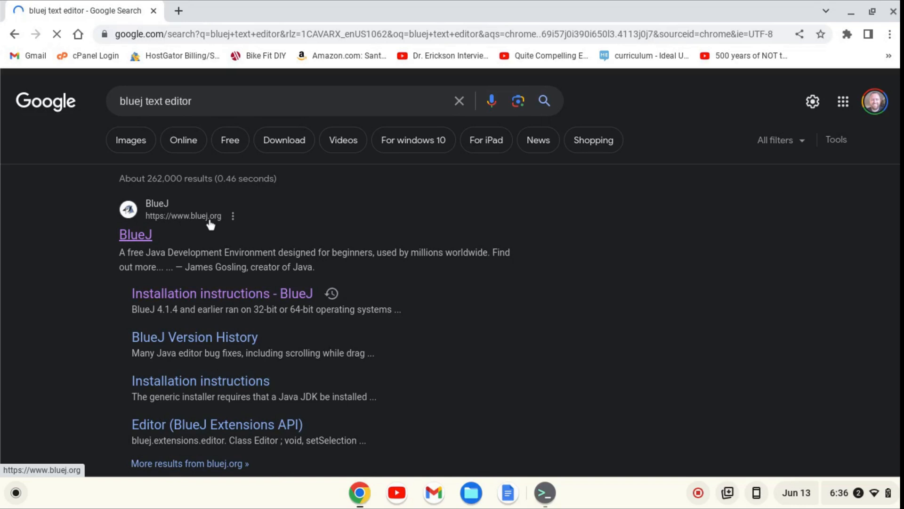
pyautogui.click(135, 234)
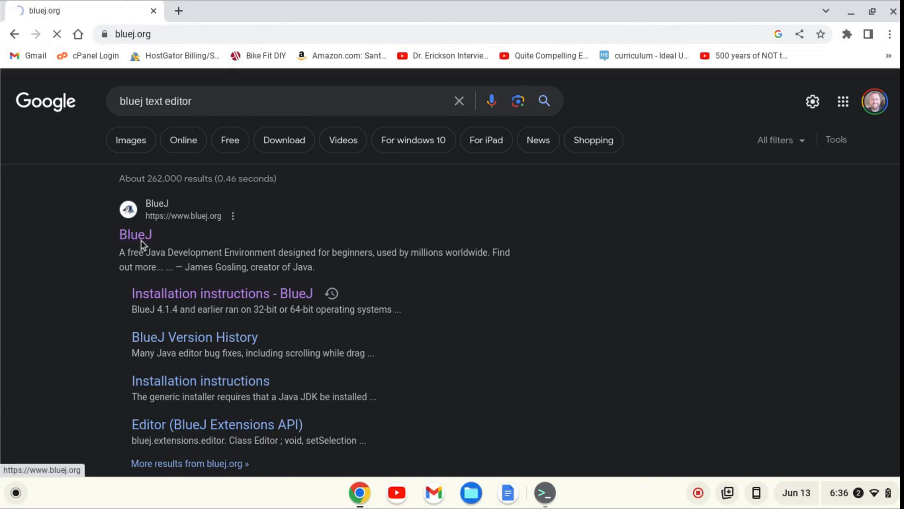
pyautogui.click(134, 235)
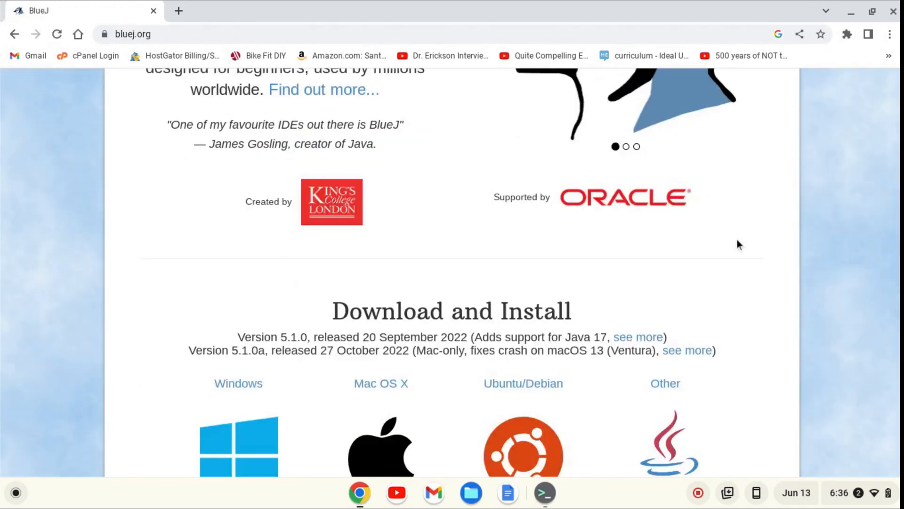
pyautogui.scroll(-3)
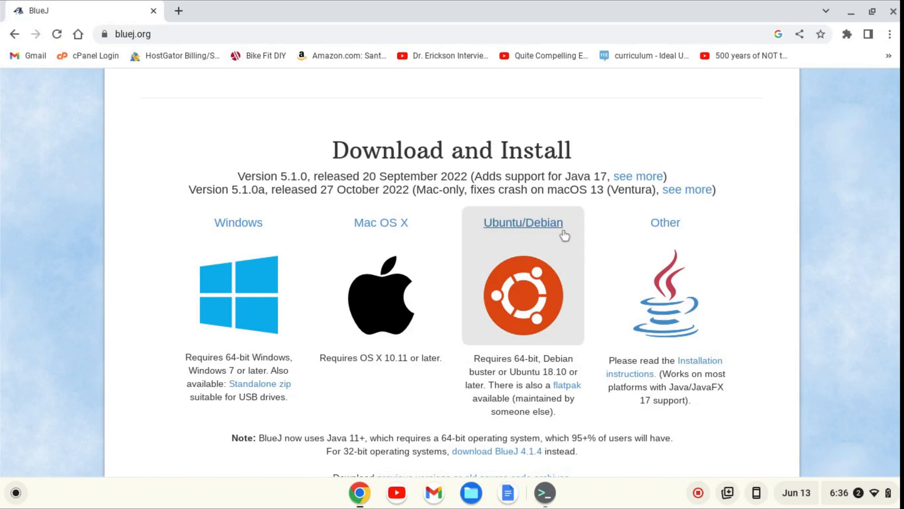
pyautogui.moveTo(522, 238)
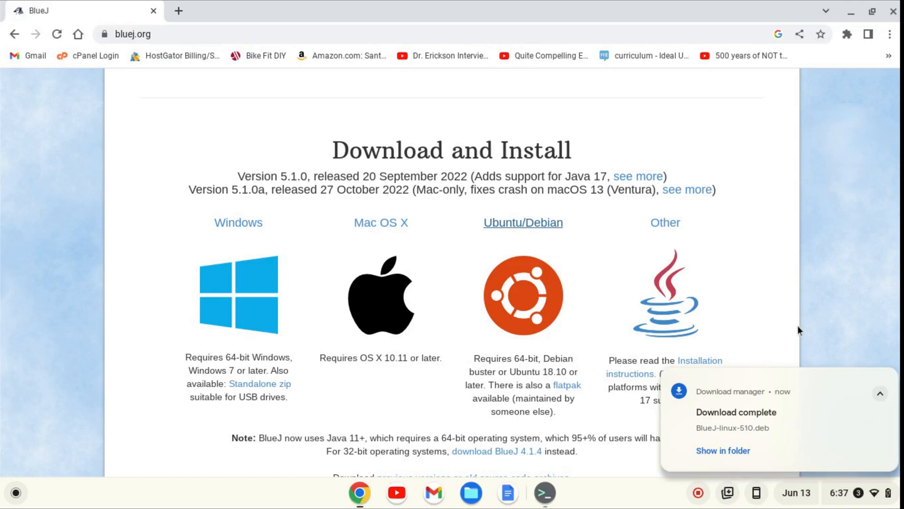
# Install BlueJ-linux-510.deb from Downloads into Linux, confirming bluej 5.1.0
pyautogui.click(722, 450)
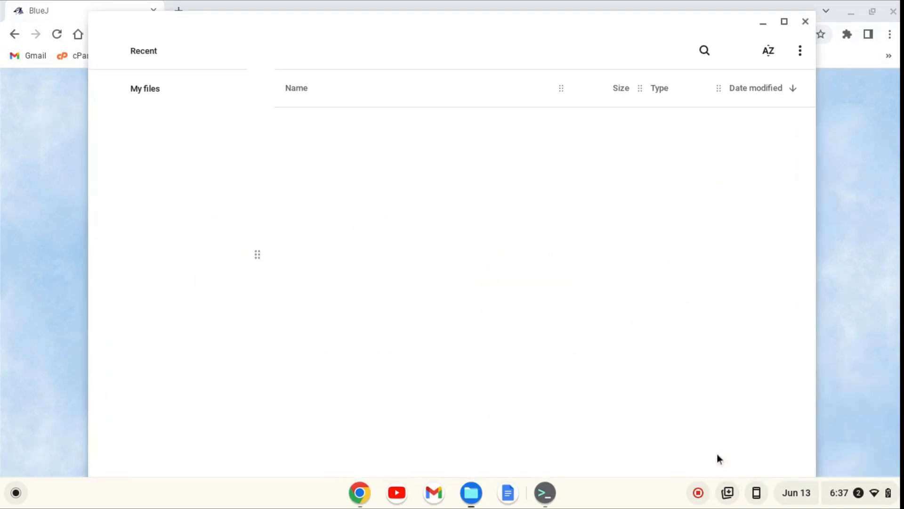
pyautogui.click(165, 114)
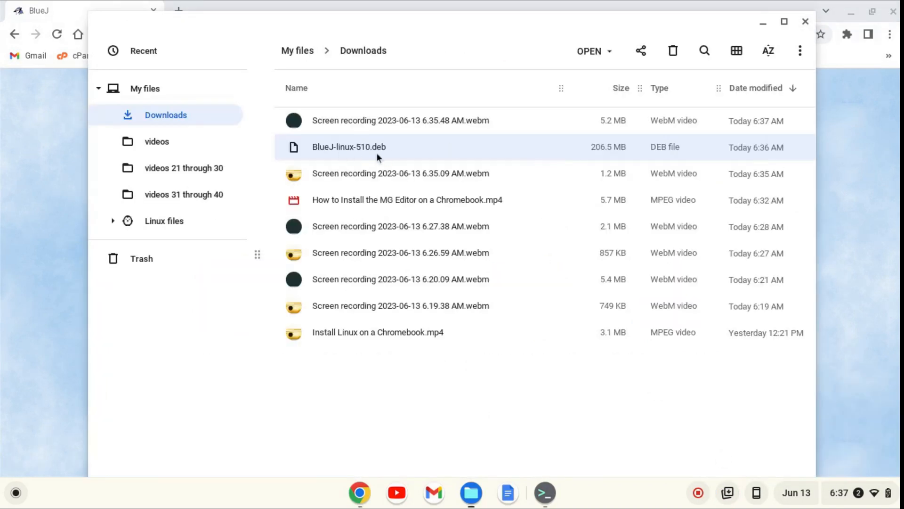
pyautogui.rightClick(349, 147)
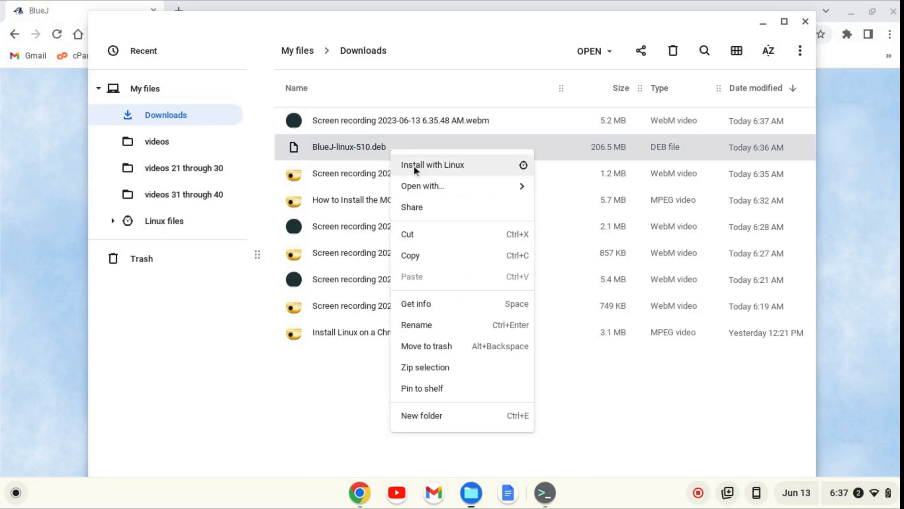
pyautogui.click(432, 164)
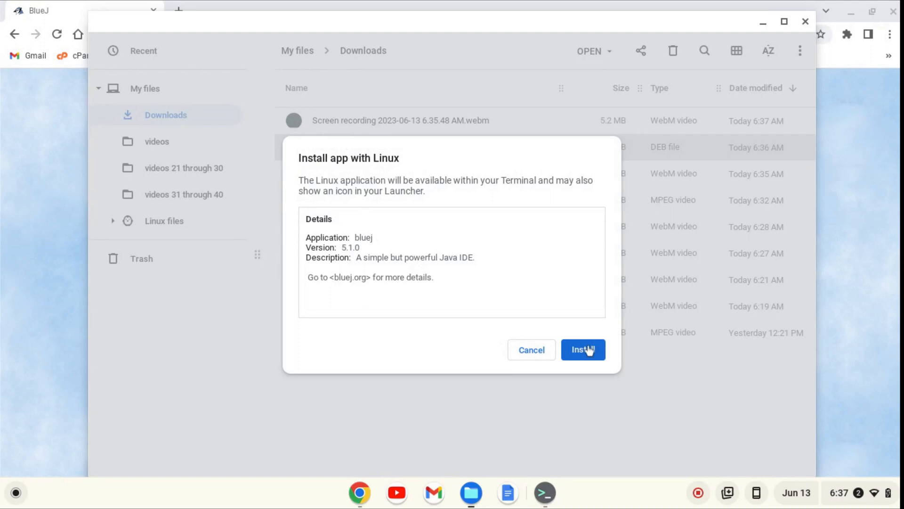
pyautogui.click(583, 349)
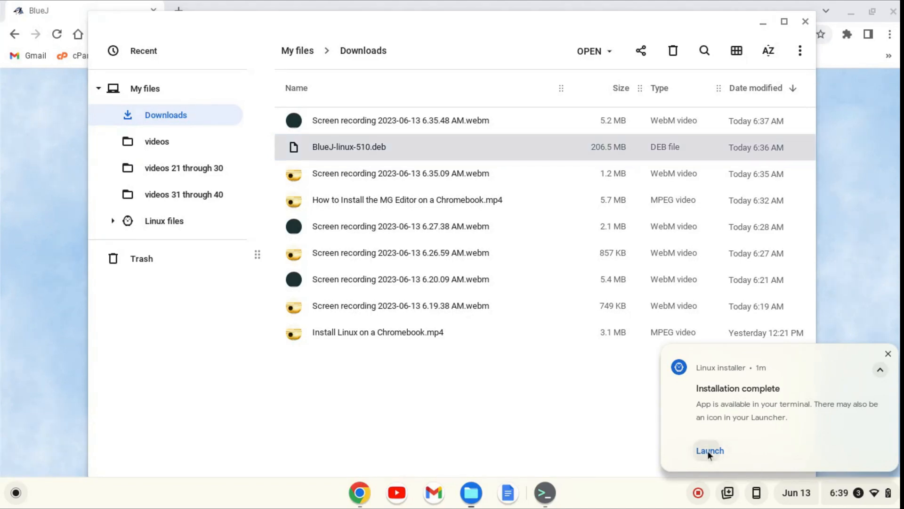
# Launch the newly installed BlueJ from the installer notification
pyautogui.click(711, 450)
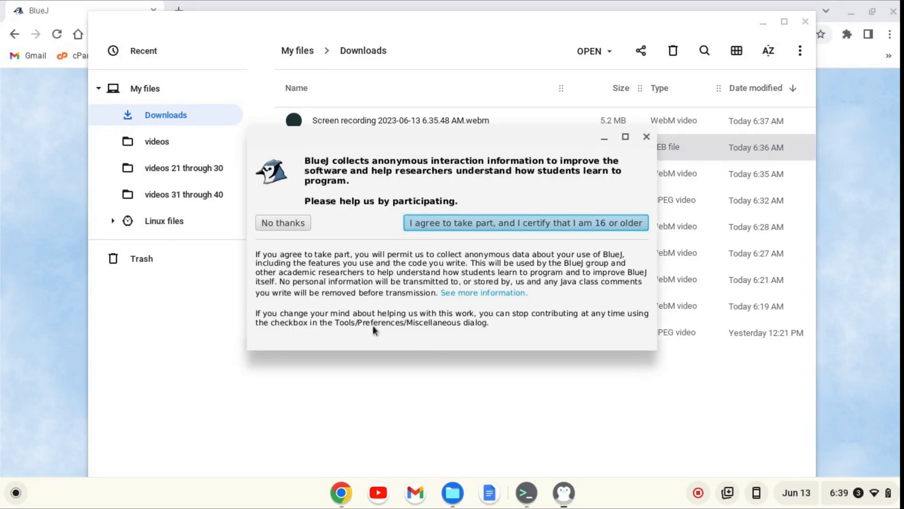
pyautogui.moveTo(426, 322)
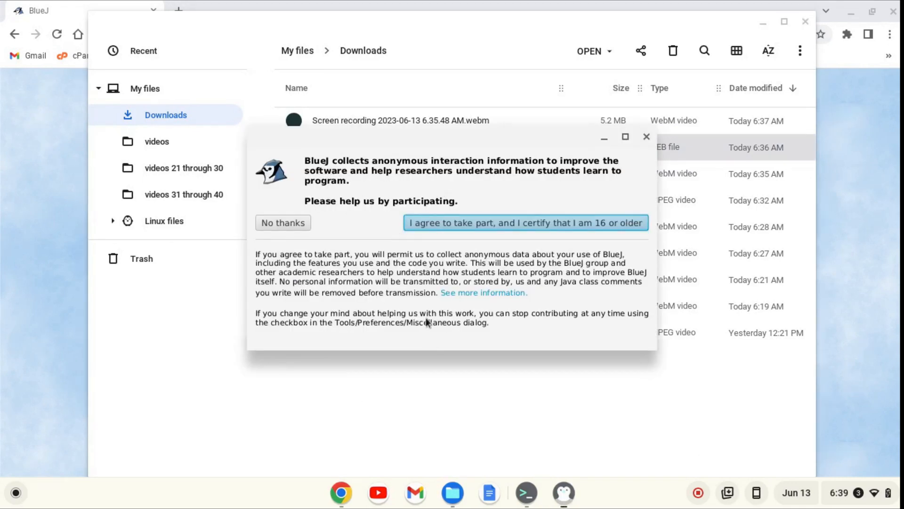